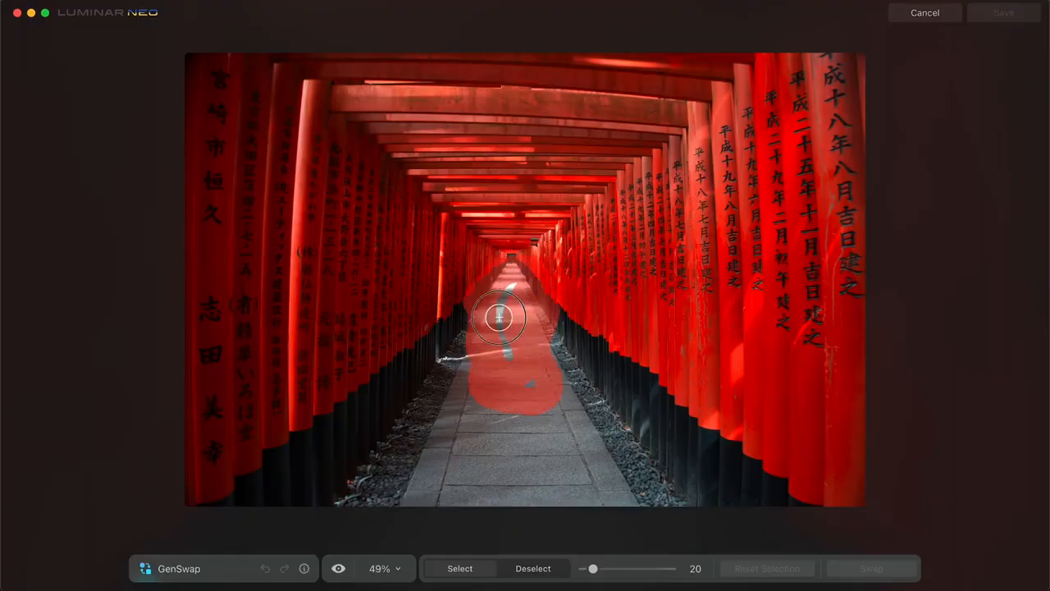
Step: Leave the GenSwap tool and return to the sample-image catalog
left_click(925, 13)
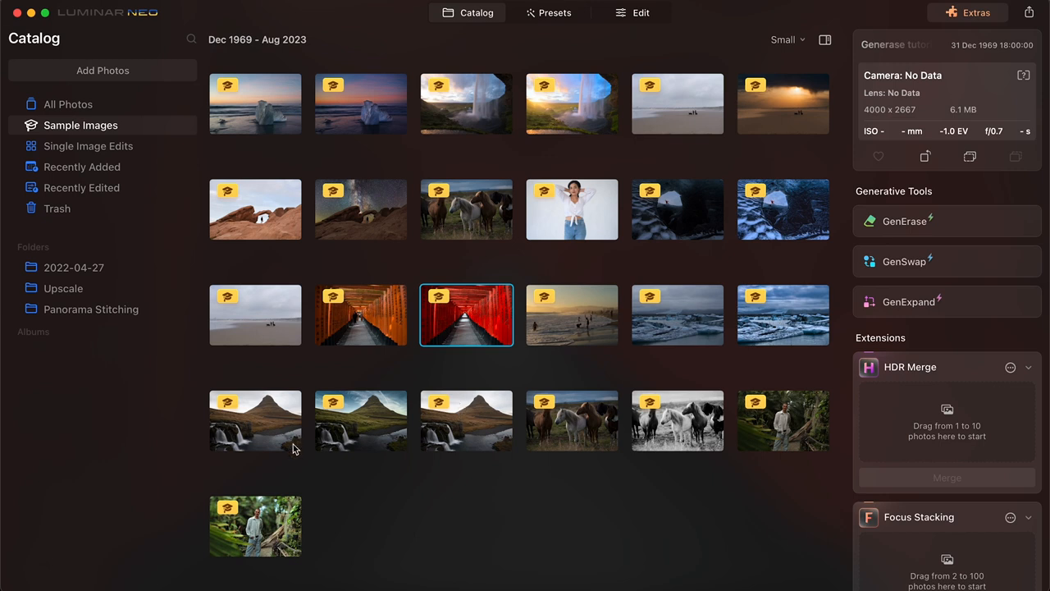
mouse_move(506, 308)
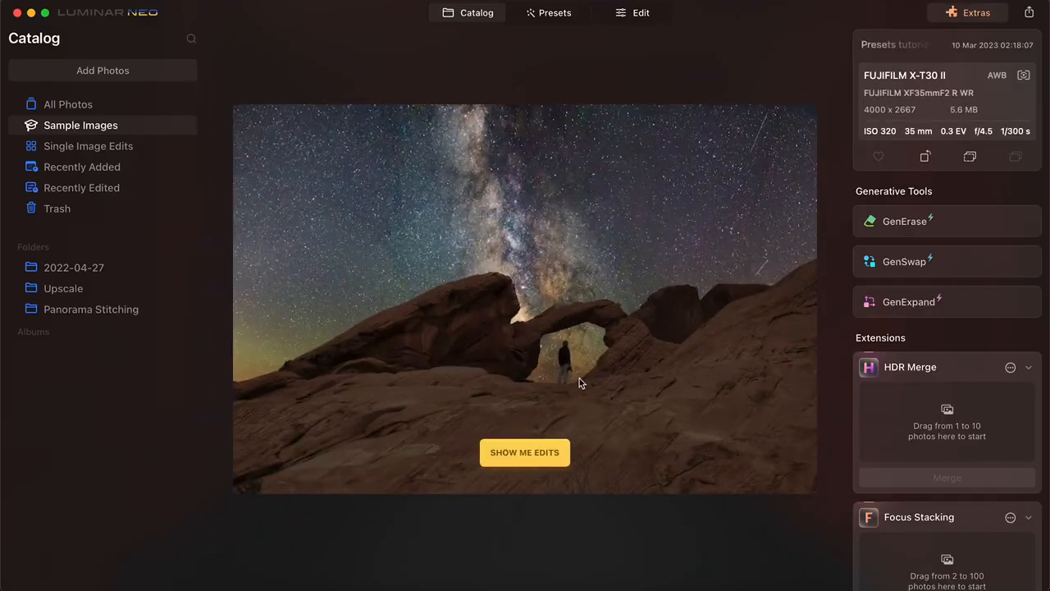
mouse_move(439, 333)
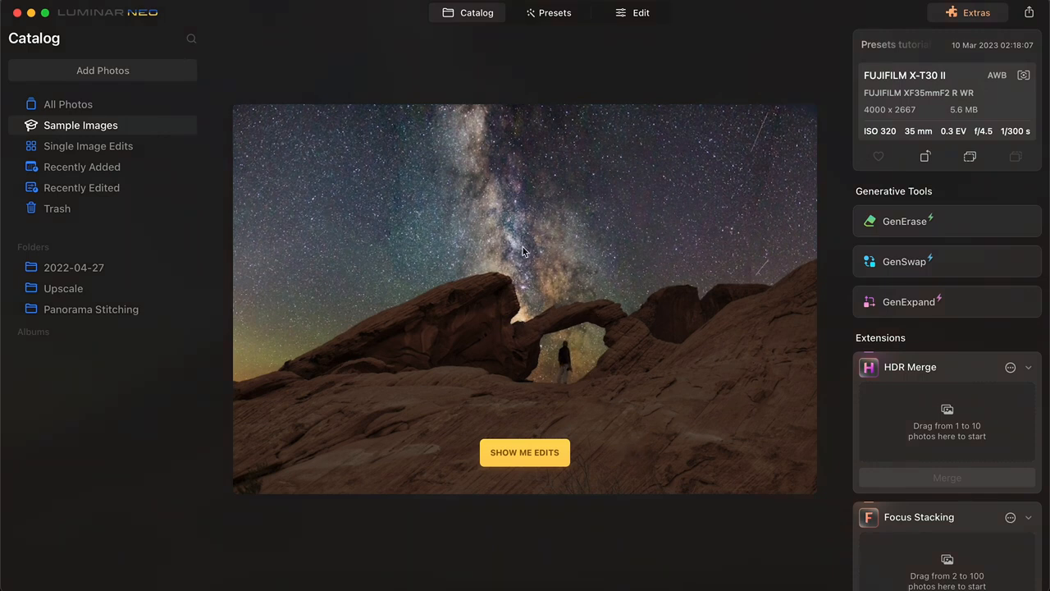
mouse_move(566, 361)
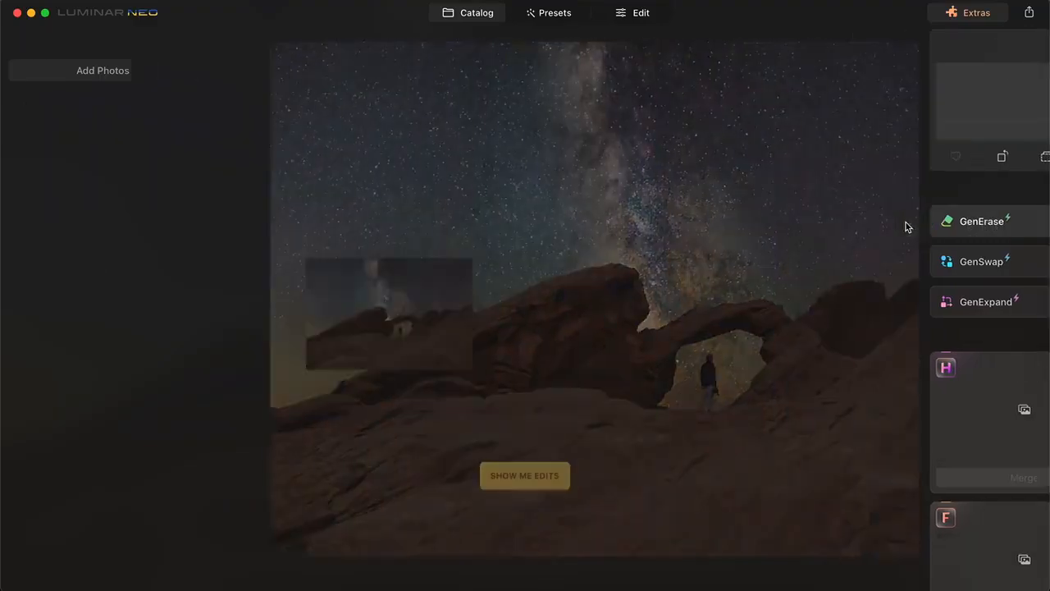
Step: Use GenErase to brush over and remove the person beneath the rock arch
left_click(525, 476)
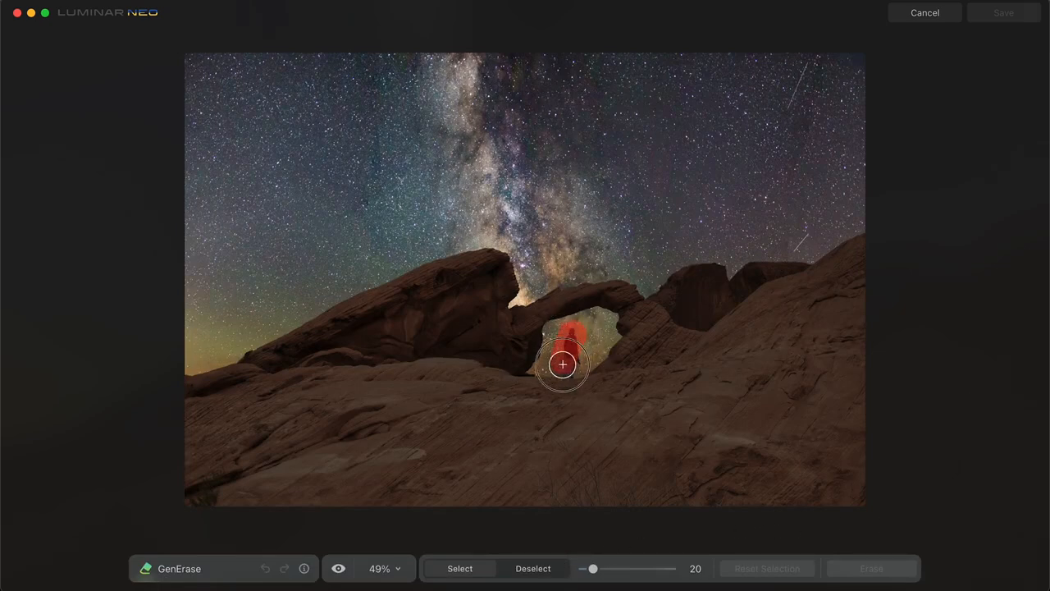
left_click_drag(563, 364, 563, 356)
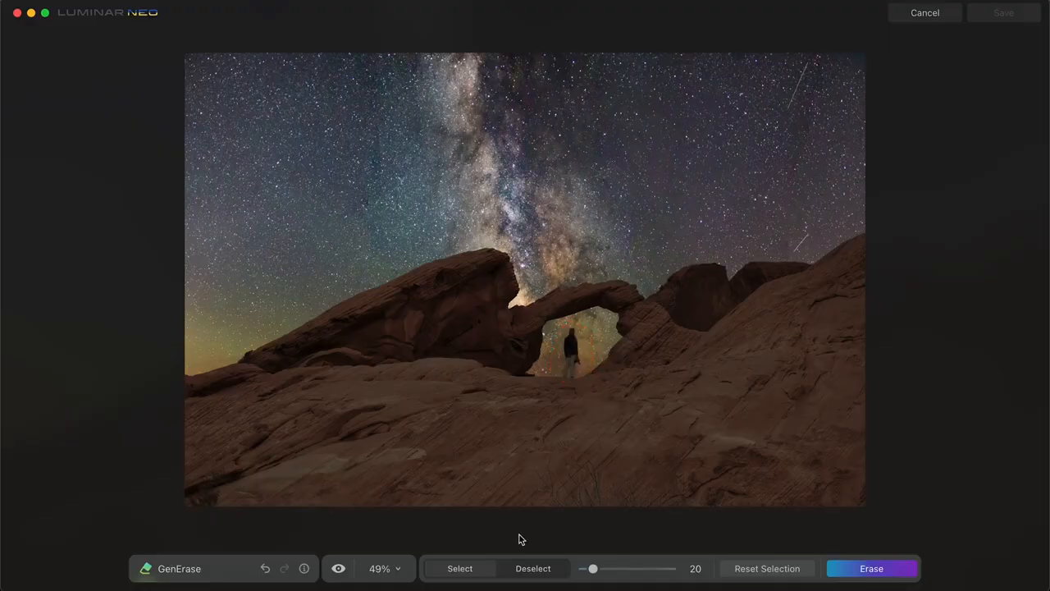
left_click(871, 567)
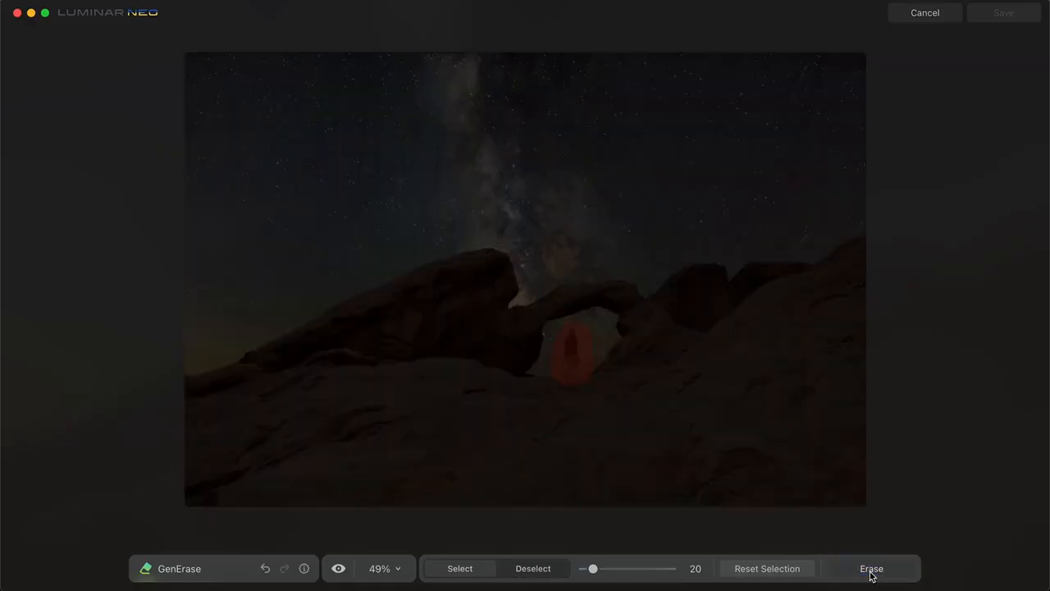
Step: Hide the selection mask to reveal the arch opening with the person erased
left_click(869, 567)
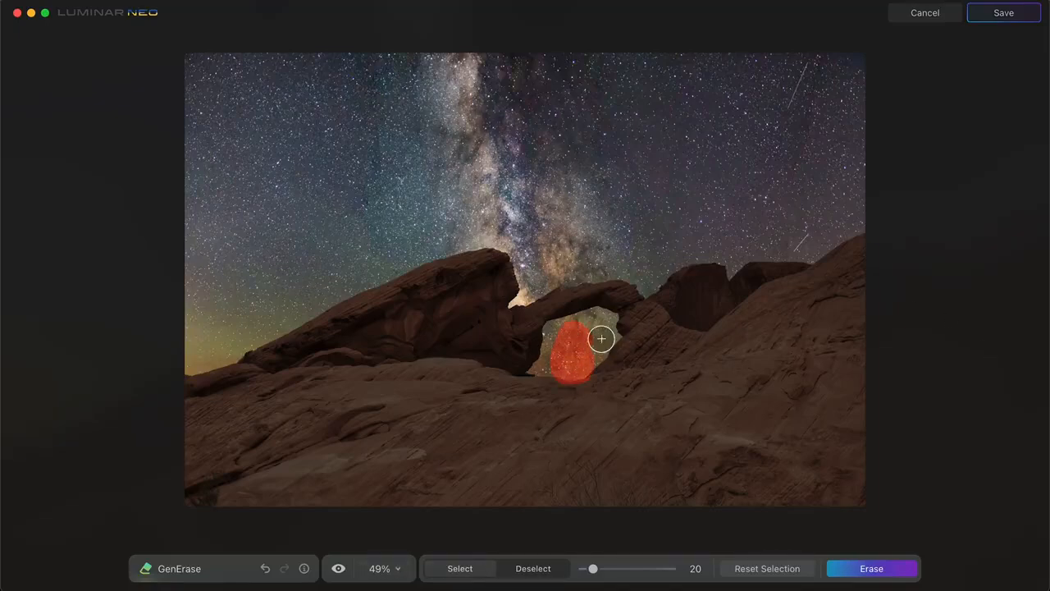
left_click(380, 567)
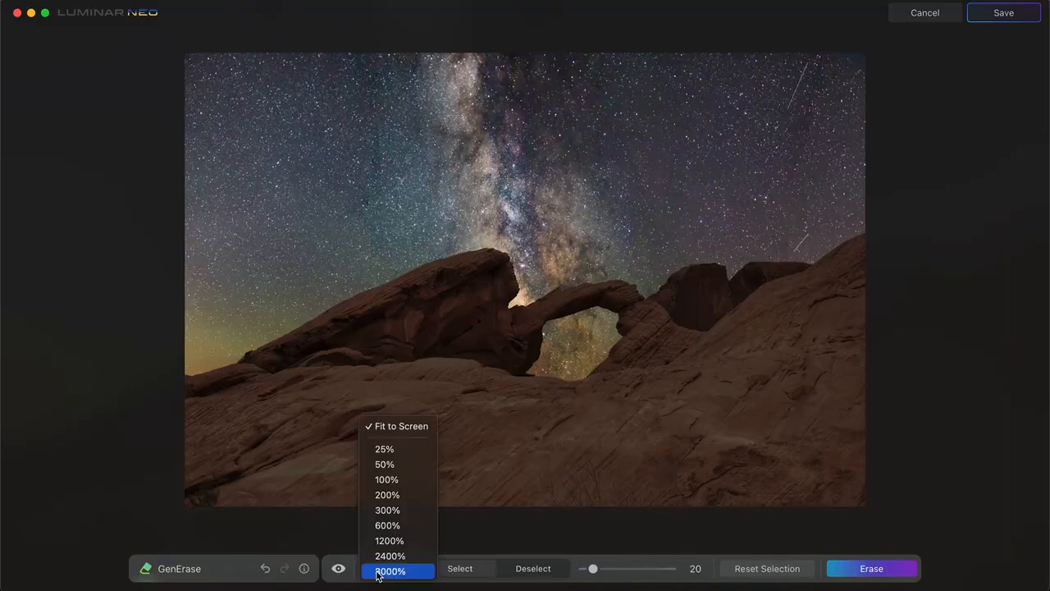
Step: Inspect the erased arch at 300% zoom, then return to the catalog
left_click(387, 508)
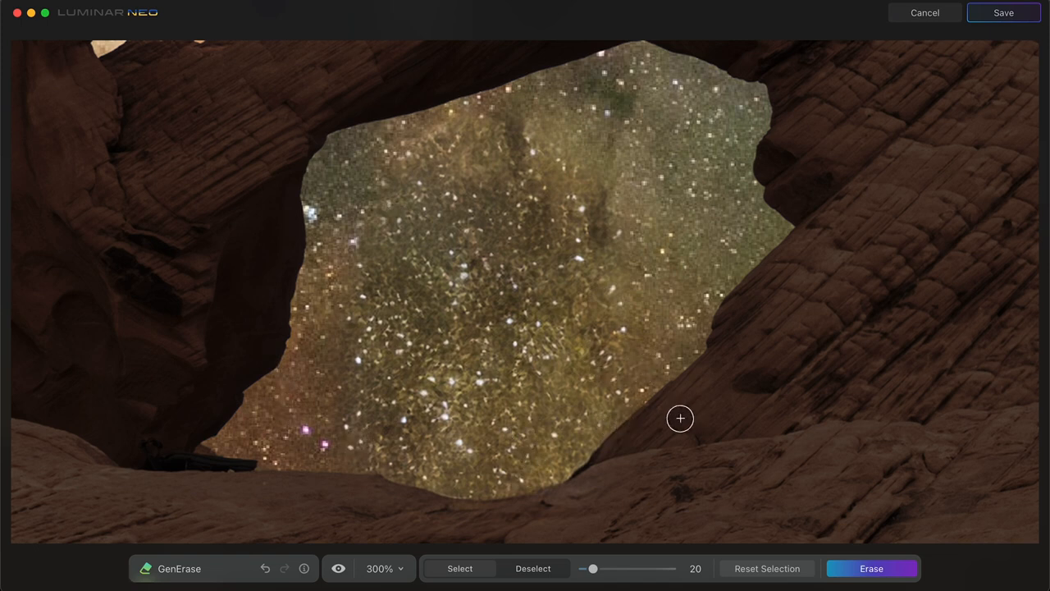
mouse_move(490, 335)
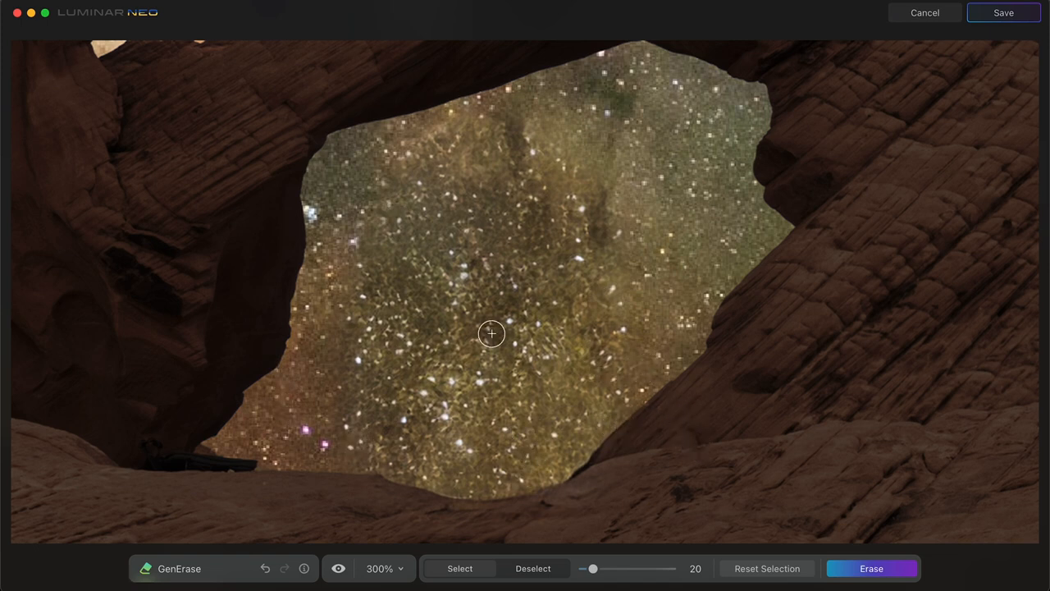
mouse_move(781, 351)
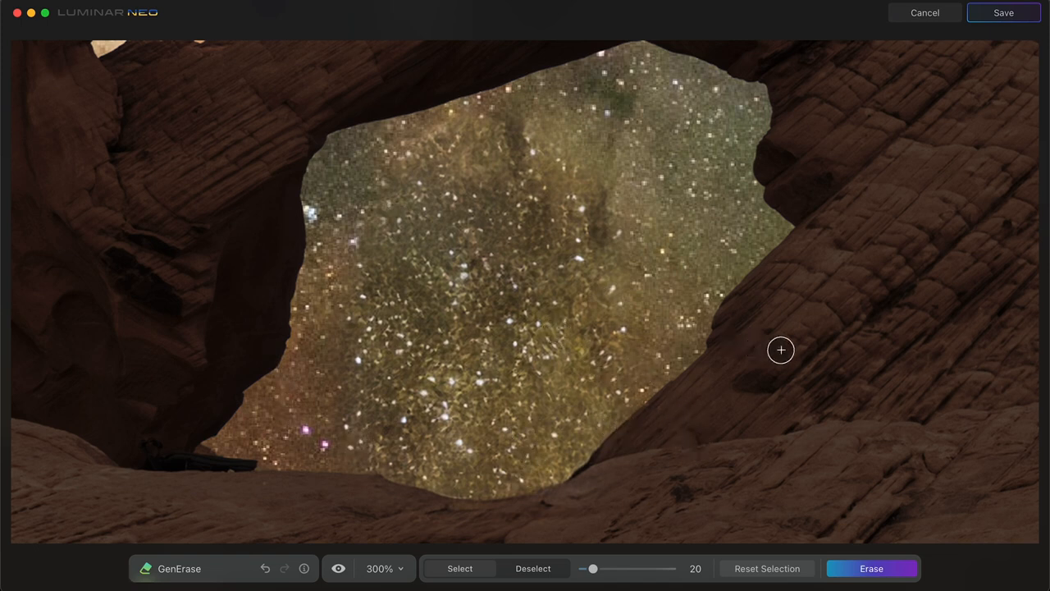
left_click(924, 13)
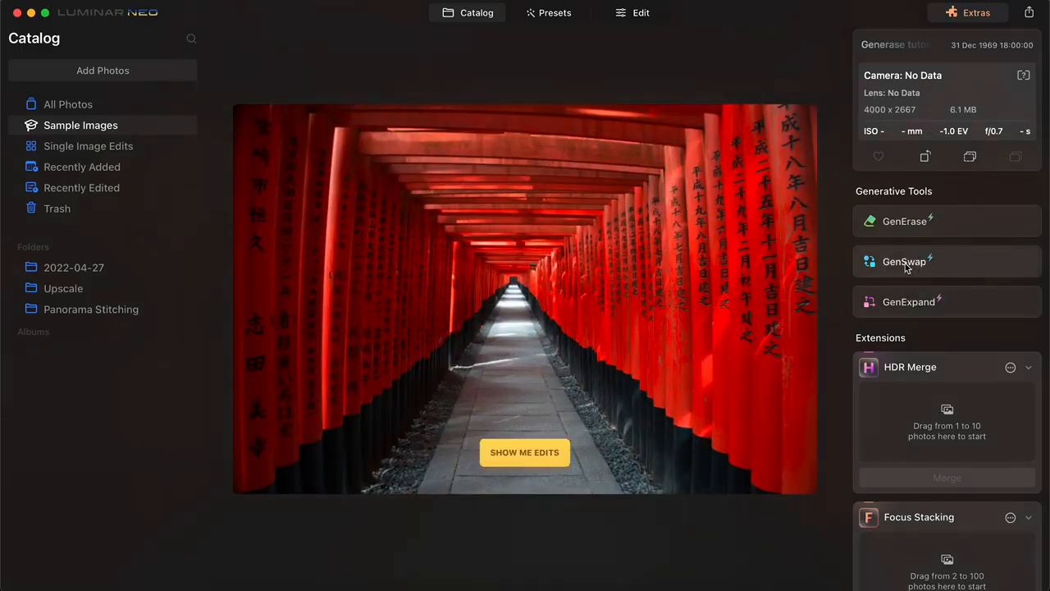
Step: Start GenSwap on the torii gate photo and brush a patch of the stone path
left_click(903, 261)
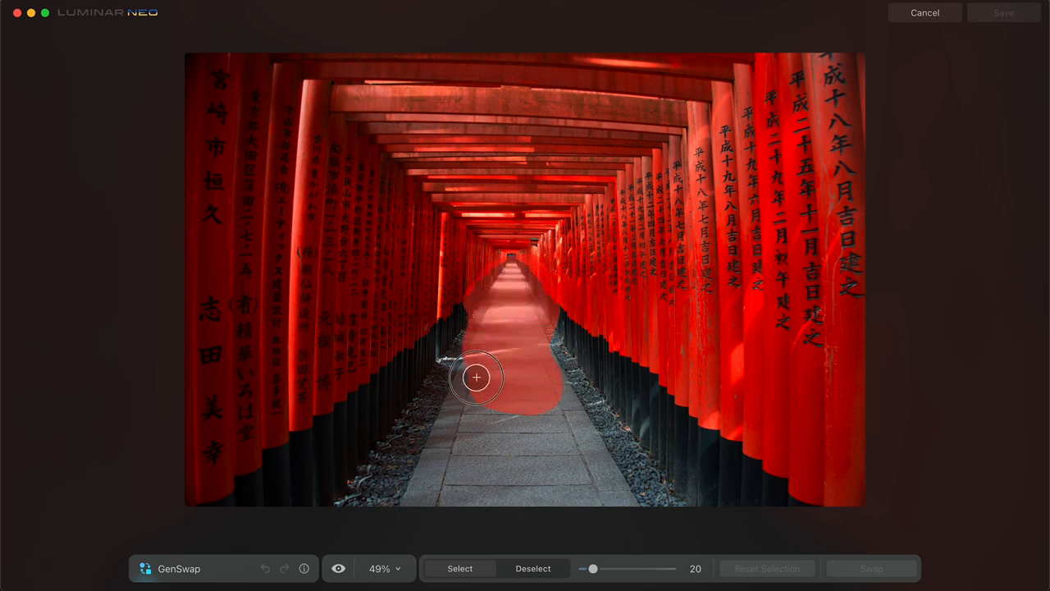
left_click_drag(476, 377, 522, 334)
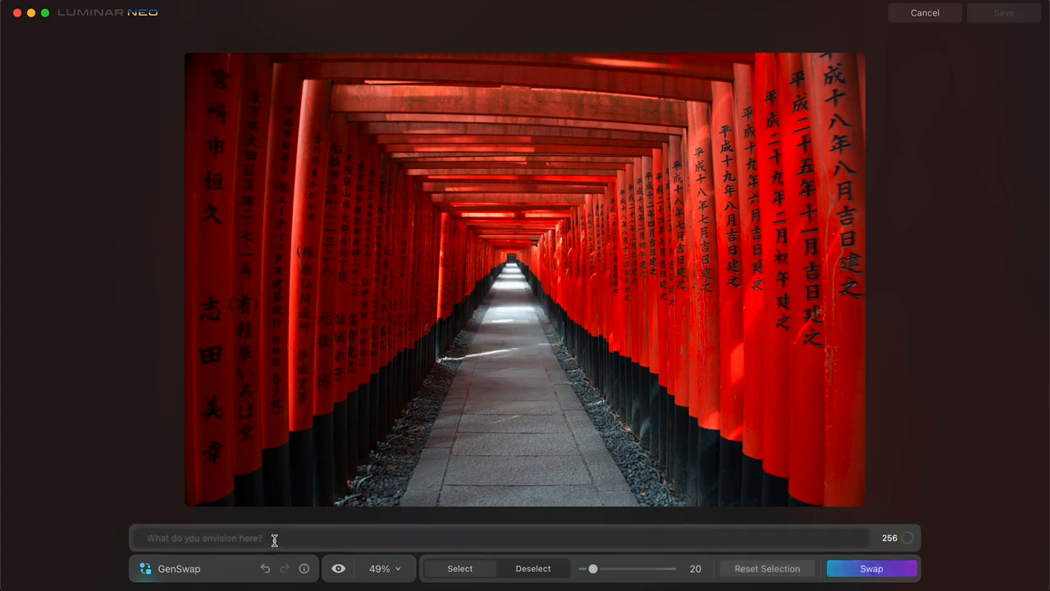
Step: Swap the marked path area for a 'traveler with camera taking a photo', then return to the catalog
type("traveler with camera")
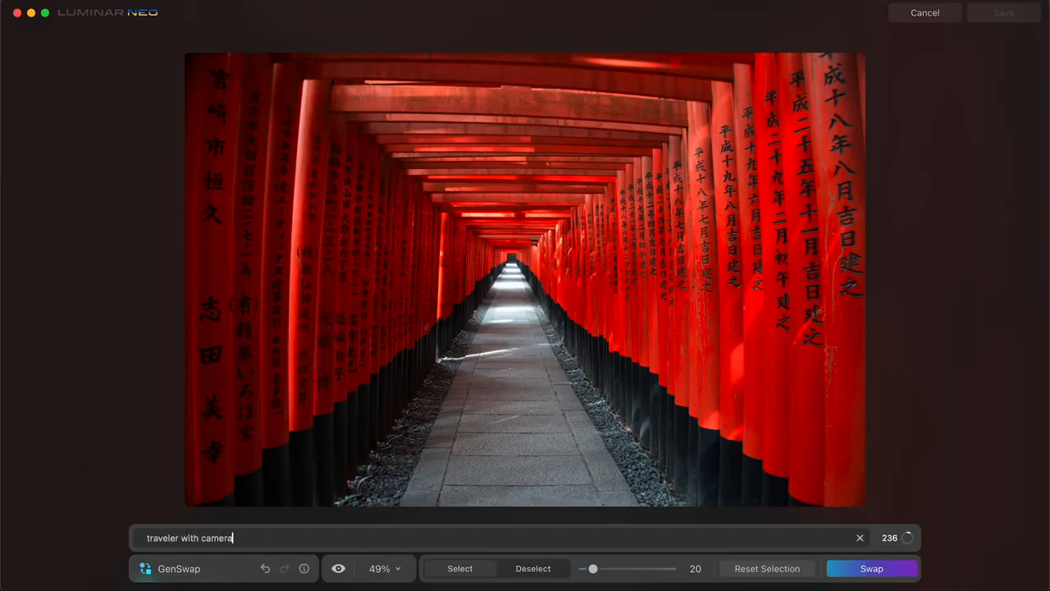
type("taking a photo")
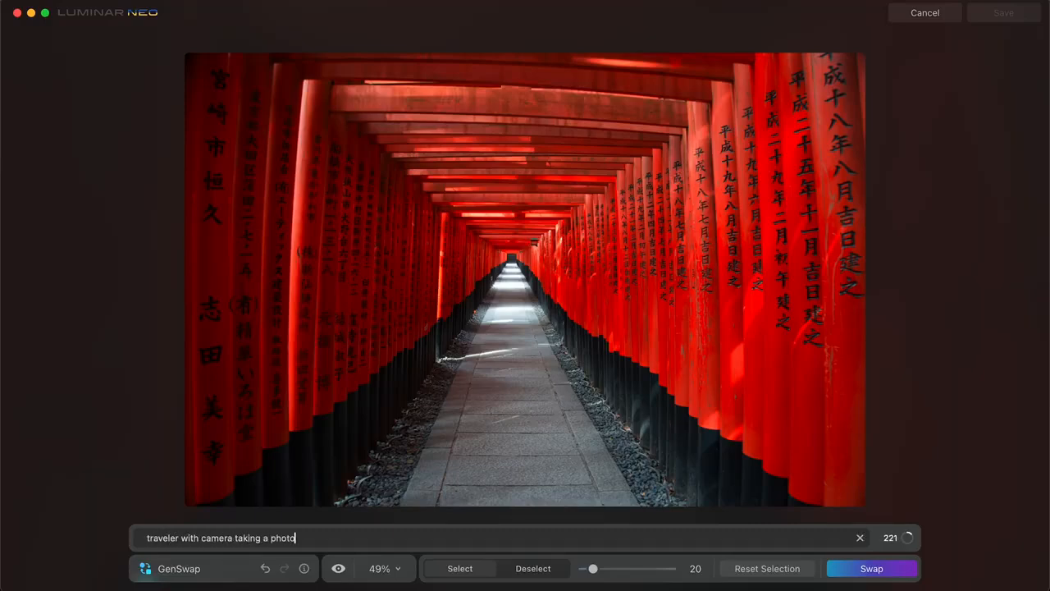
left_click(871, 568)
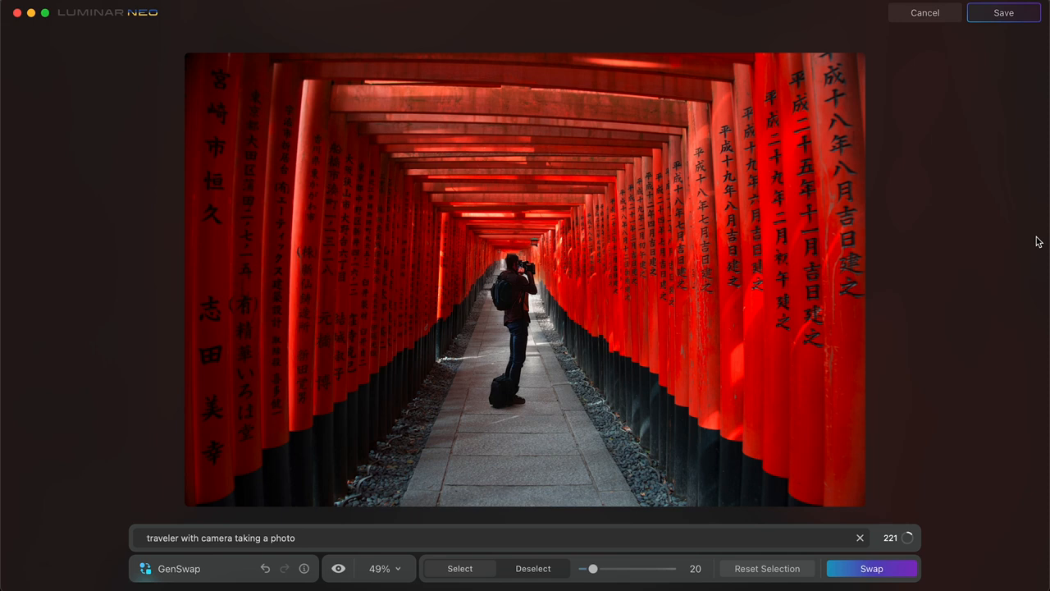
left_click(926, 13)
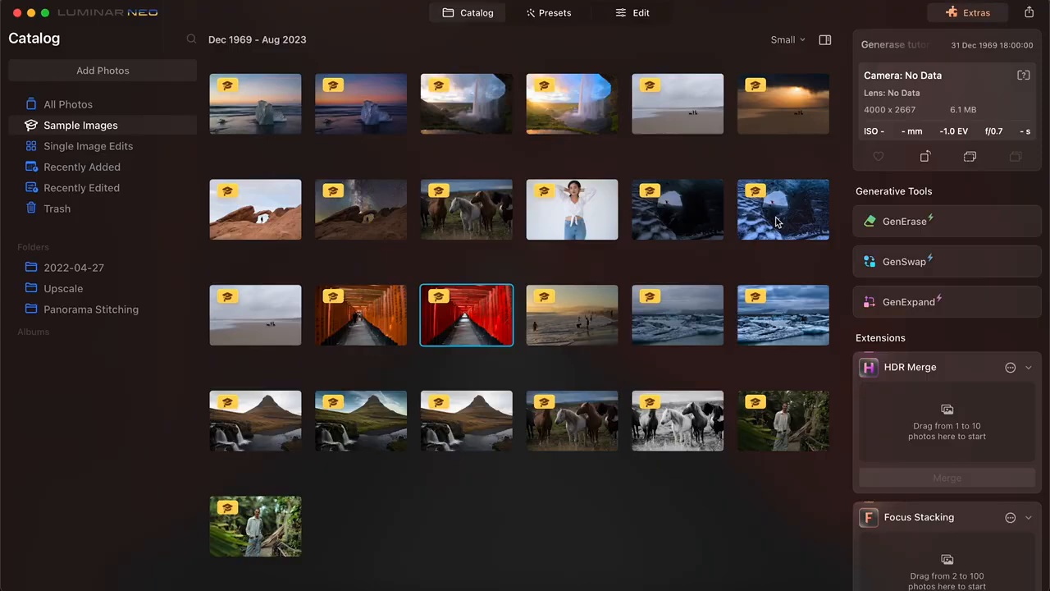
Step: Open the ice cave photo in GenSwap and brush over the red-clad climber
double_click(784, 210)
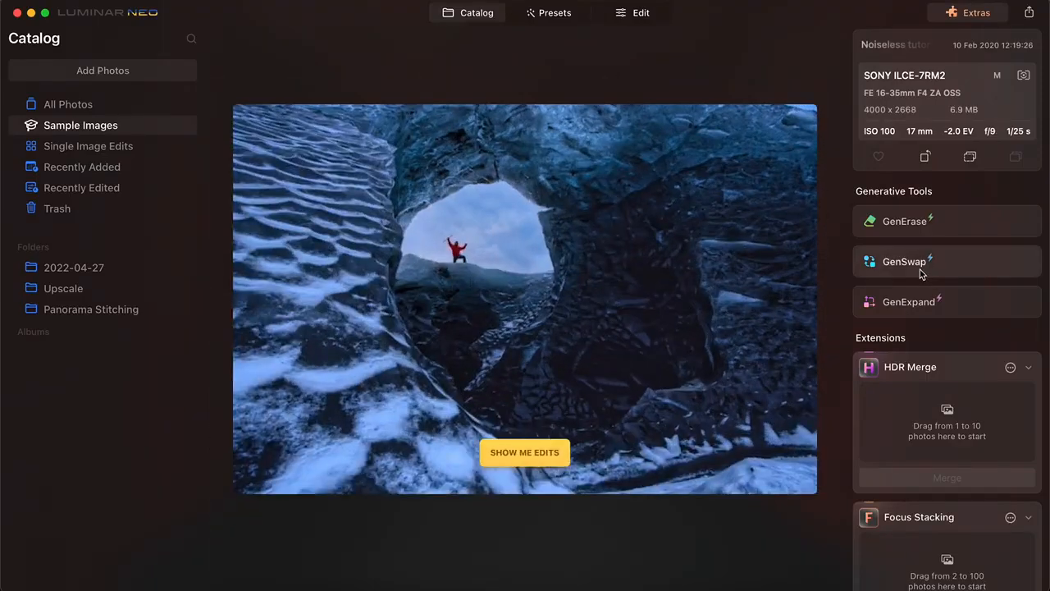
left_click(902, 261)
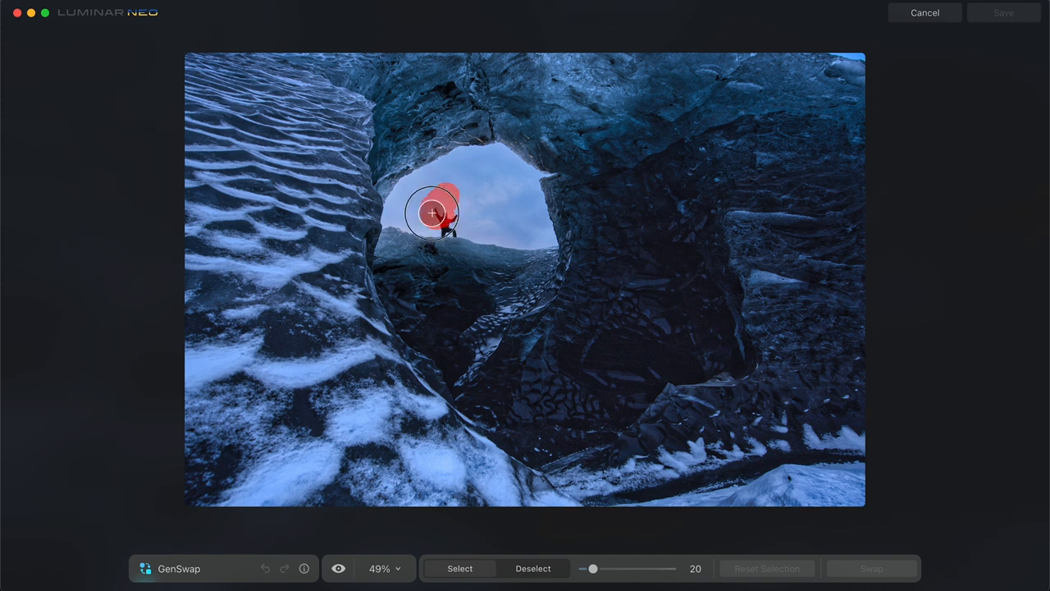
left_click_drag(430, 213, 458, 221)
type("yeti")
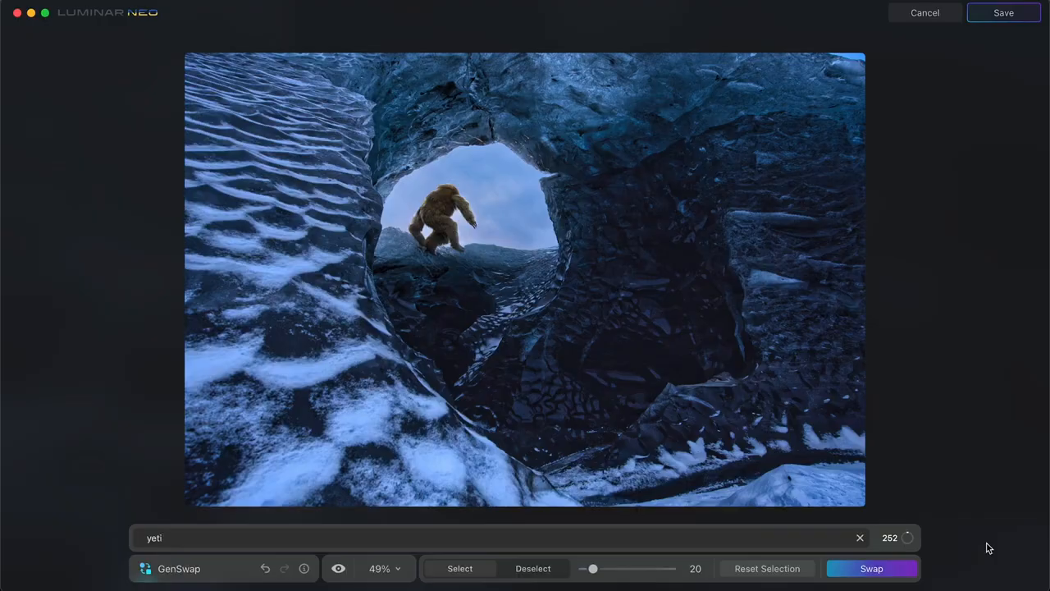
Step: Mark the generated yeti in the cave opening and run the swap again
left_click(429, 229)
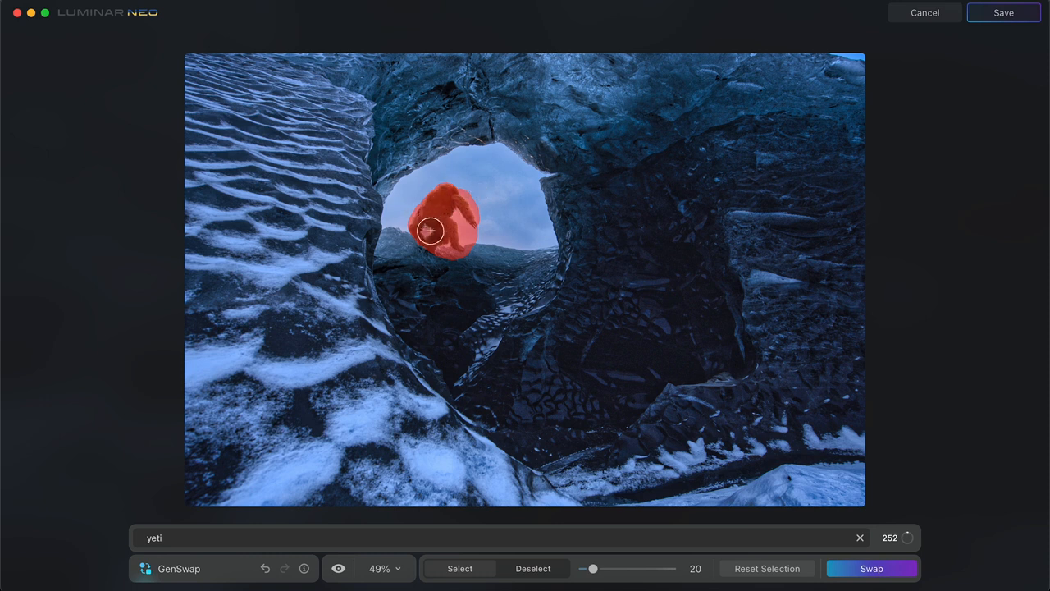
left_click(869, 568)
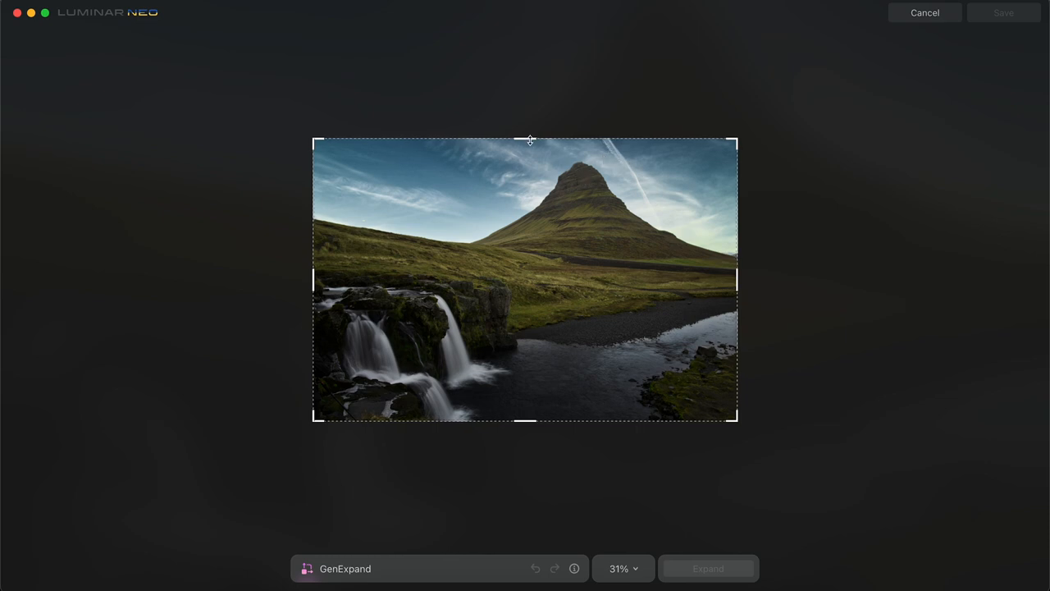
mouse_move(552, 169)
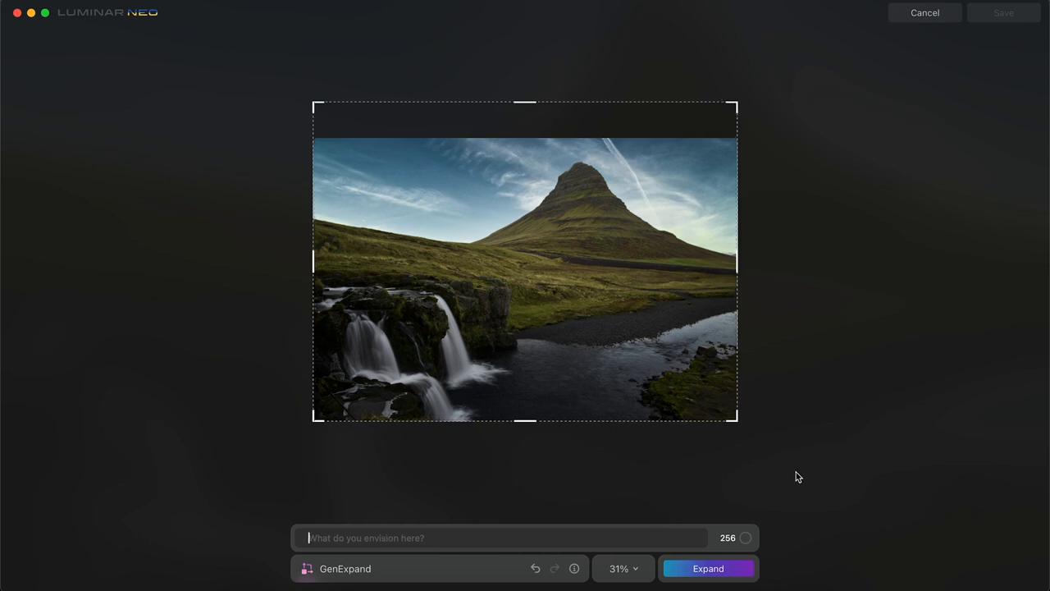
Step: Fill the added space above the Kirkjufell photo with GenExpand prompt 'blue sky'
type("blue")
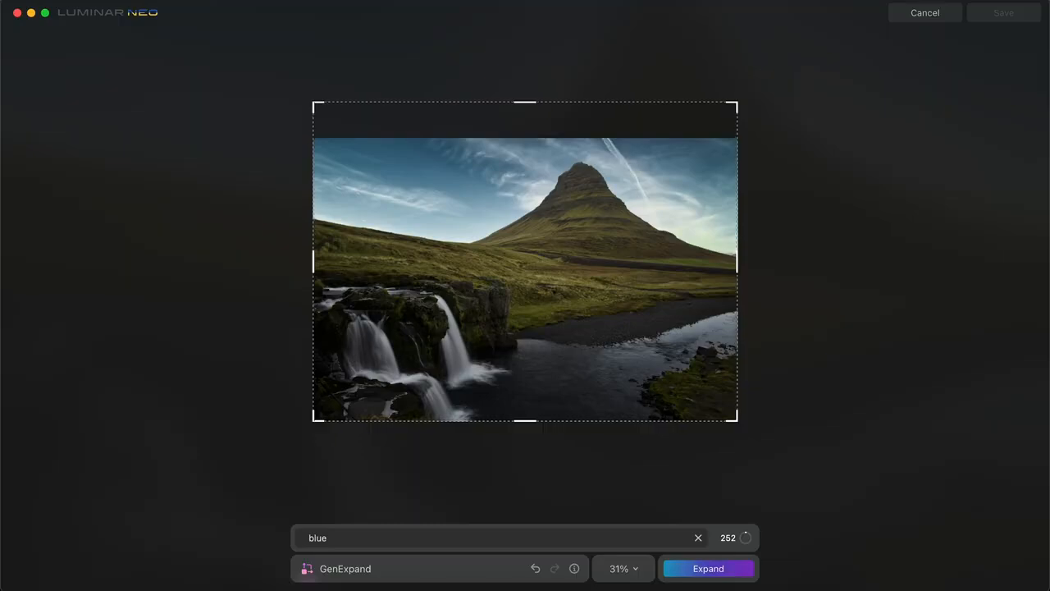
type("sky")
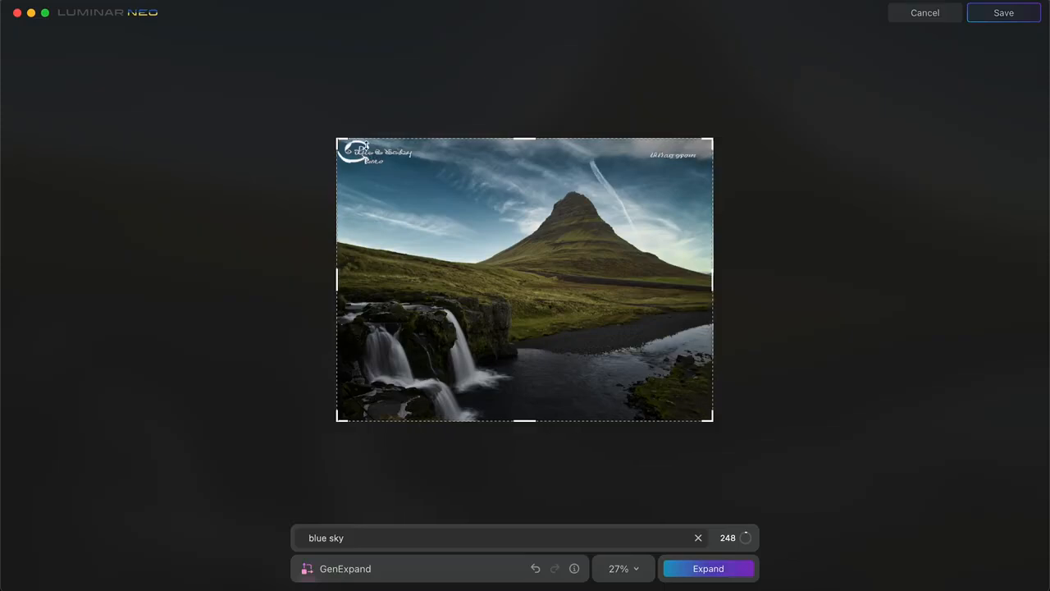
mouse_move(370, 174)
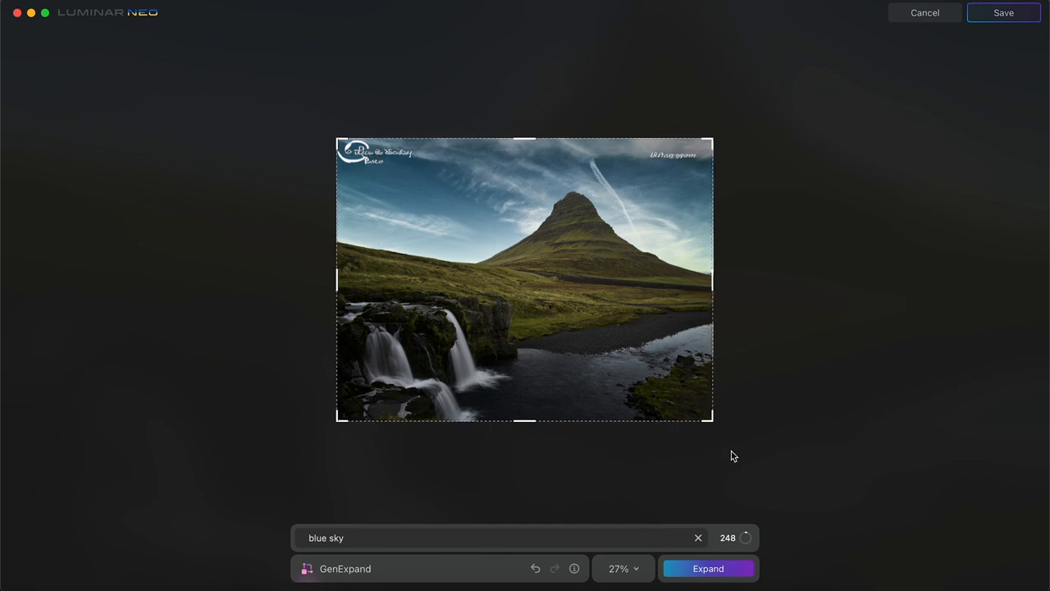
left_click(707, 568)
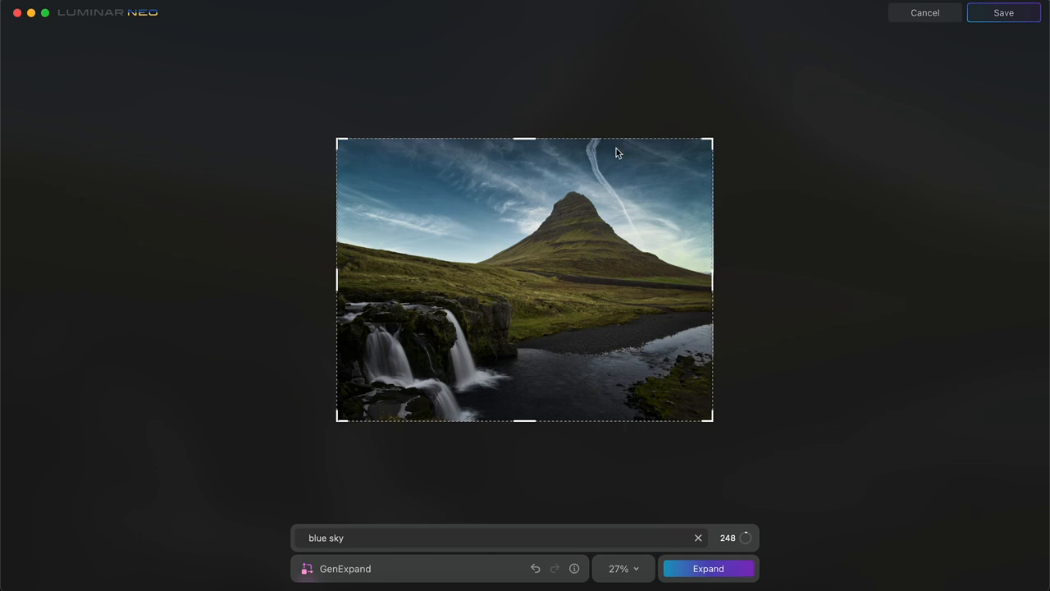
mouse_move(643, 554)
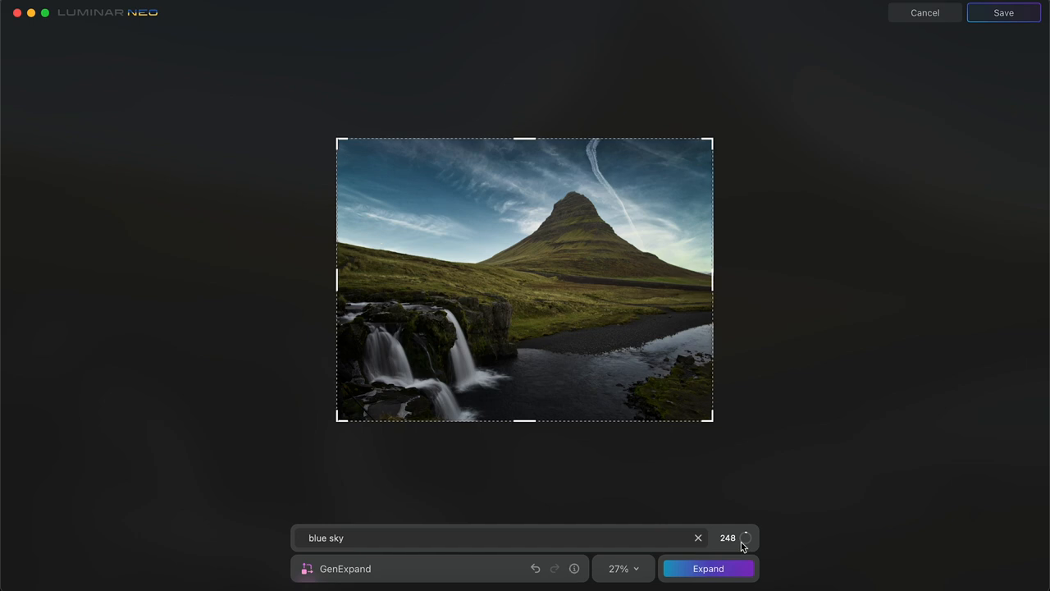
Step: Zoom to 300% and pan across the generated sky and contrail
left_click(622, 568)
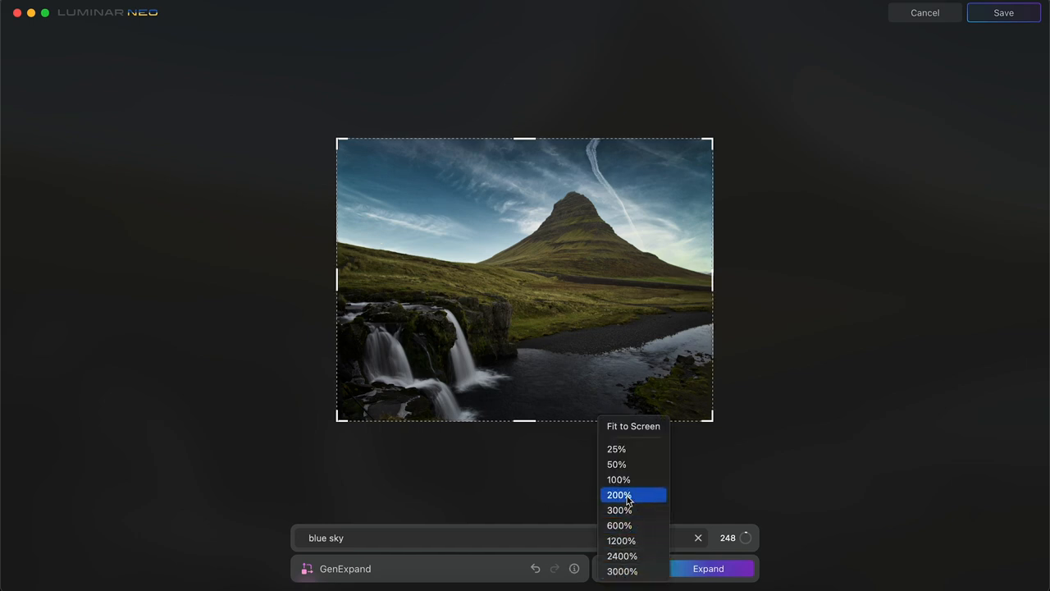
left_click(618, 508)
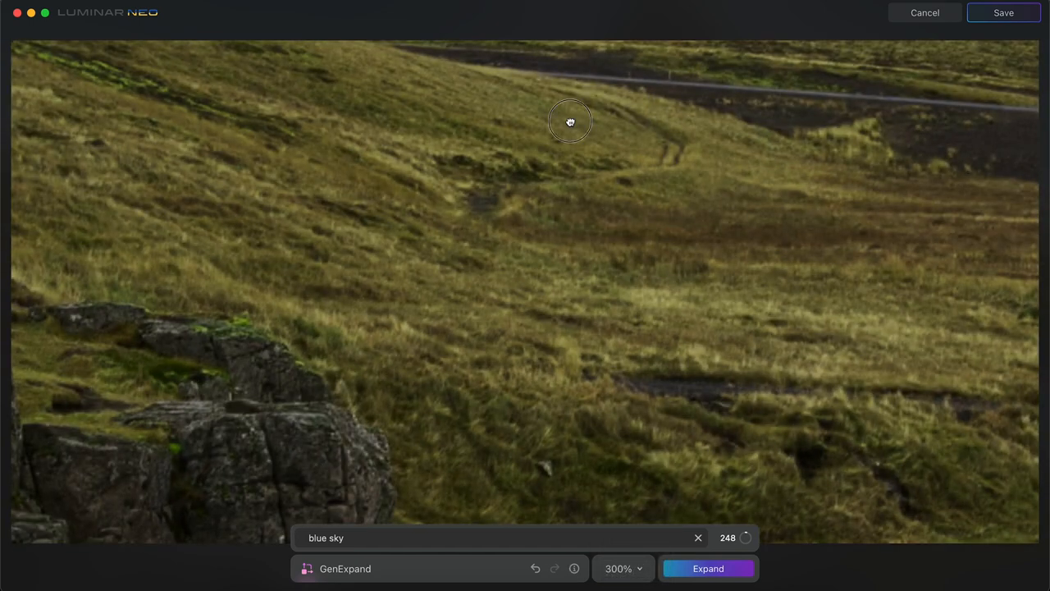
left_click_drag(571, 121, 599, 400)
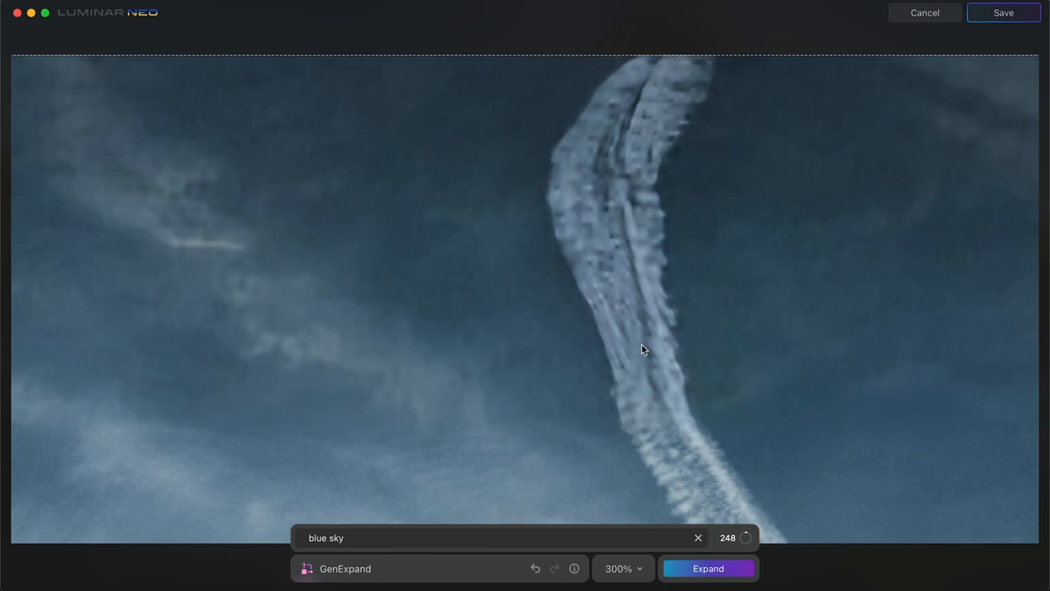
mouse_move(799, 398)
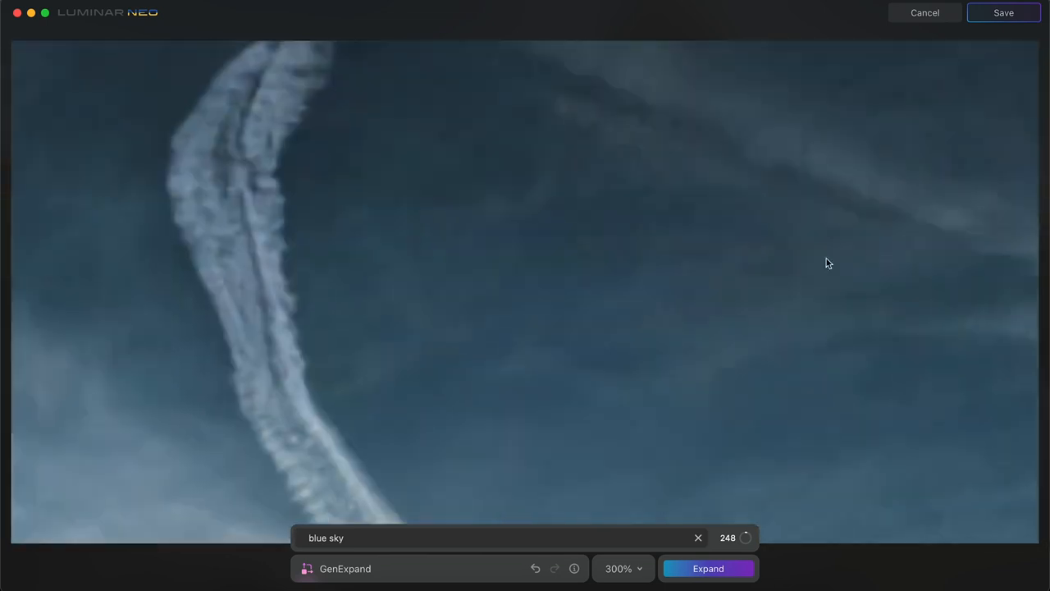
left_click_drag(828, 262, 405, 239)
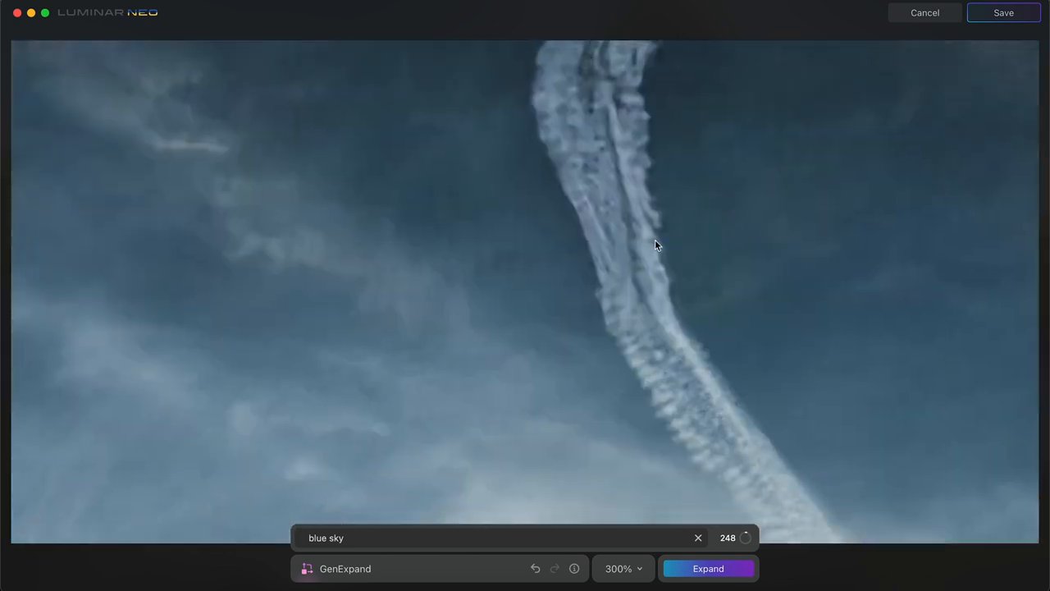
mouse_move(638, 564)
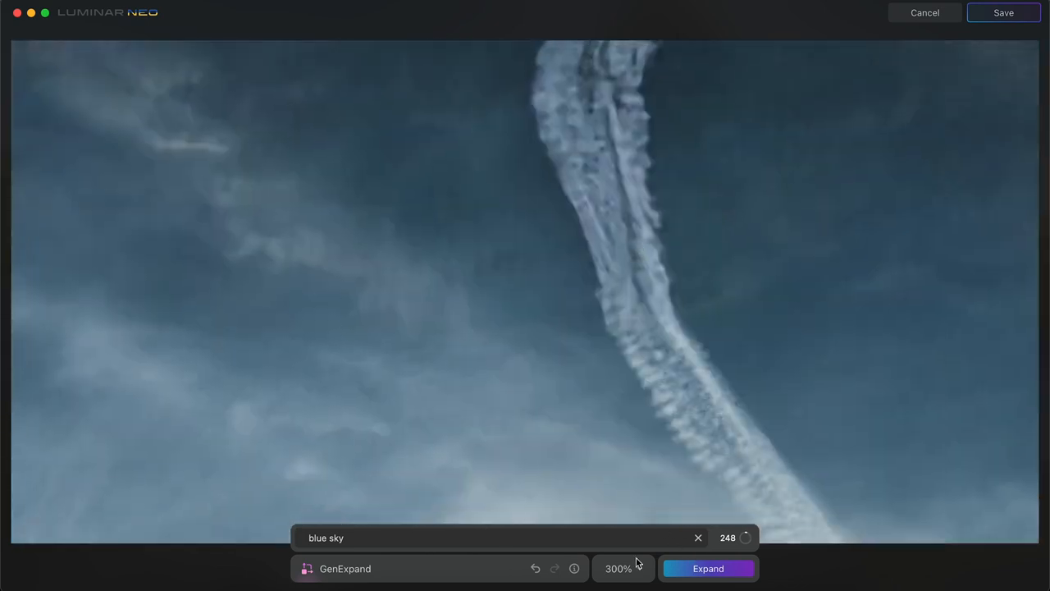